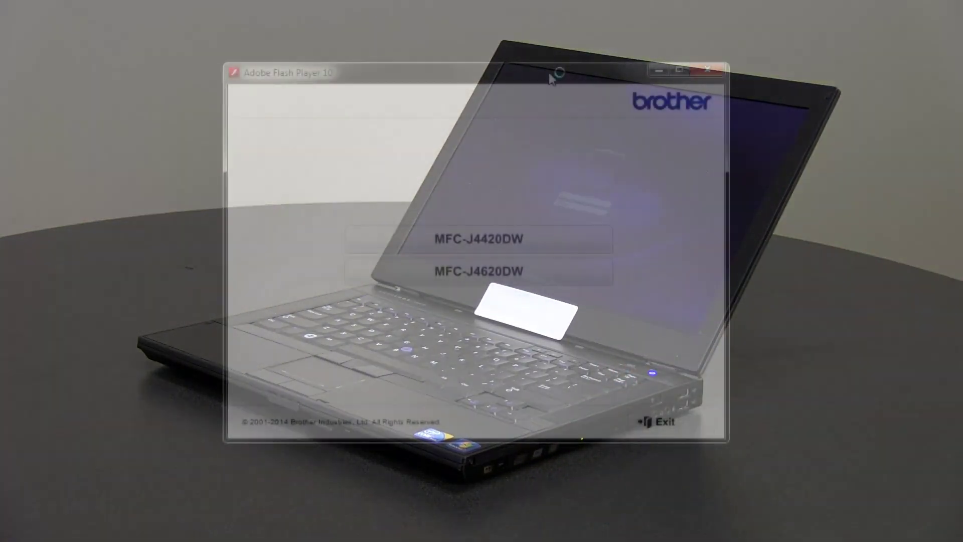
# Choose the MFC-J4620DW model with English as the installer language.
pyautogui.click(479, 271)
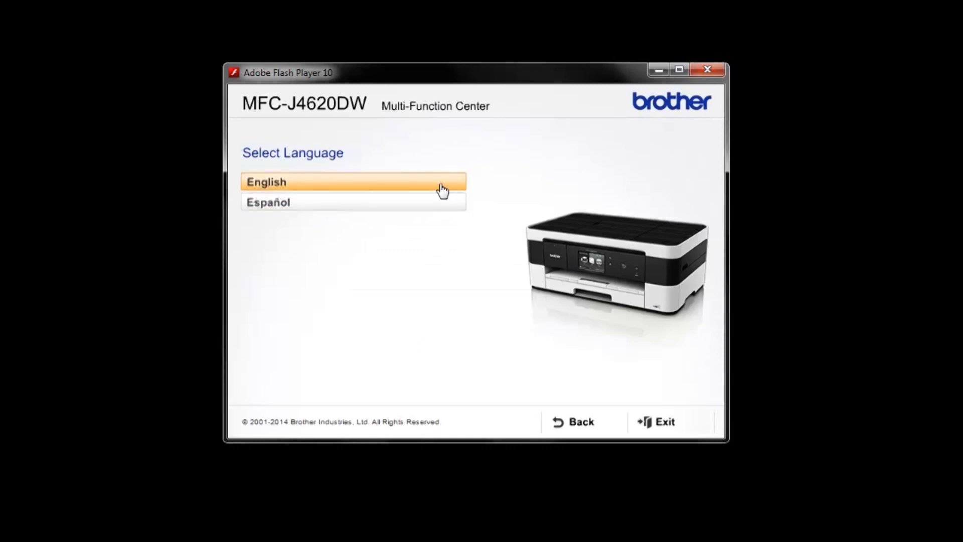
pyautogui.click(353, 182)
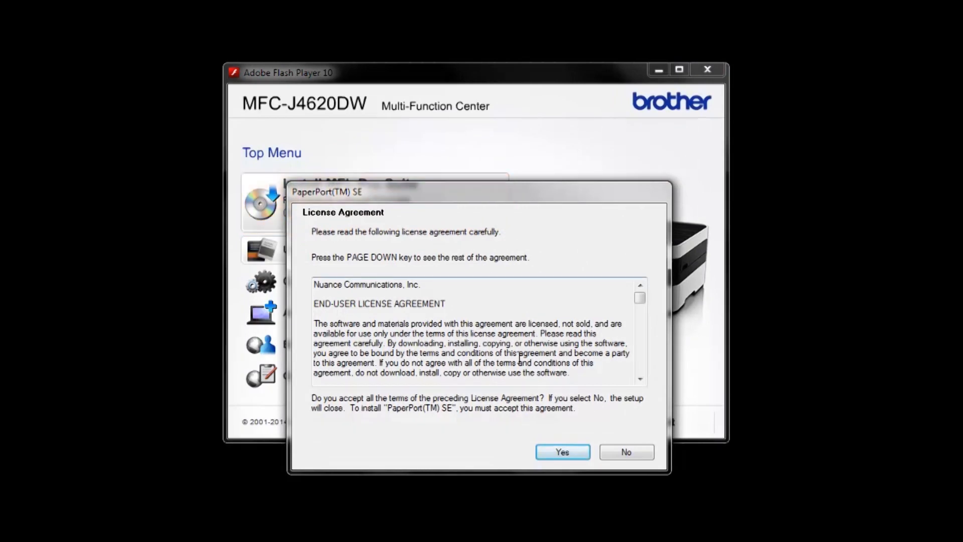
# Accept the PaperPort license and opt in to checking online for newer software.
pyautogui.click(562, 452)
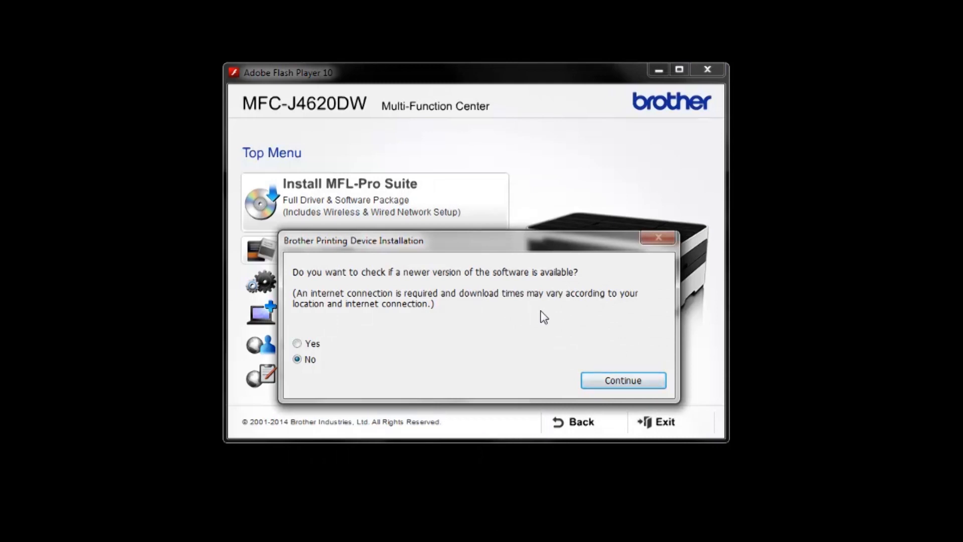
pyautogui.click(297, 343)
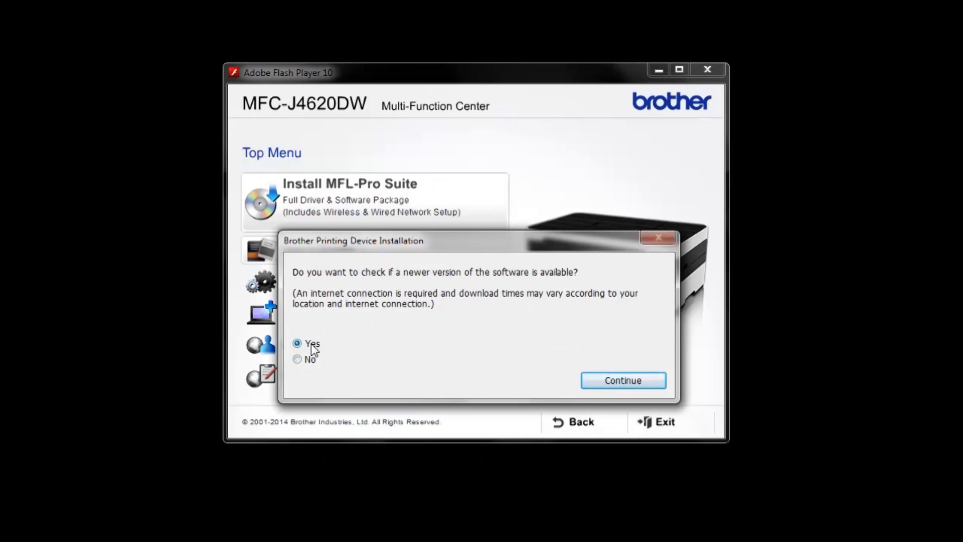
pyautogui.click(623, 380)
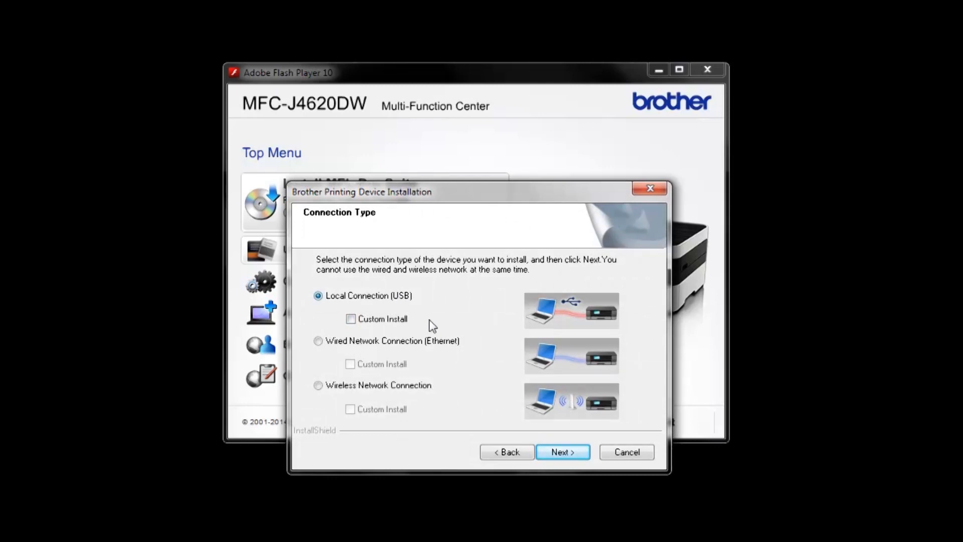
# Confirm Local Connection (USB) as the connection type.
pyautogui.click(564, 451)
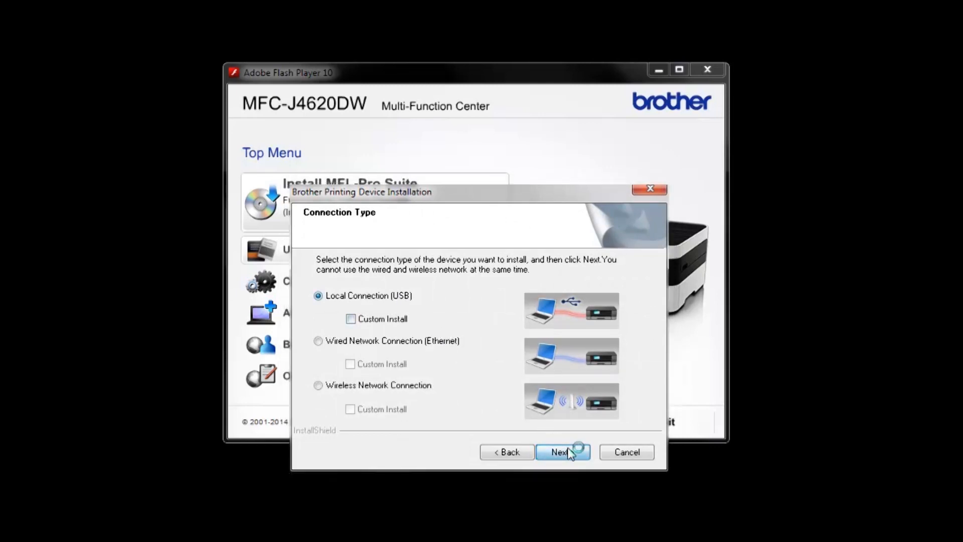
pyautogui.click(562, 451)
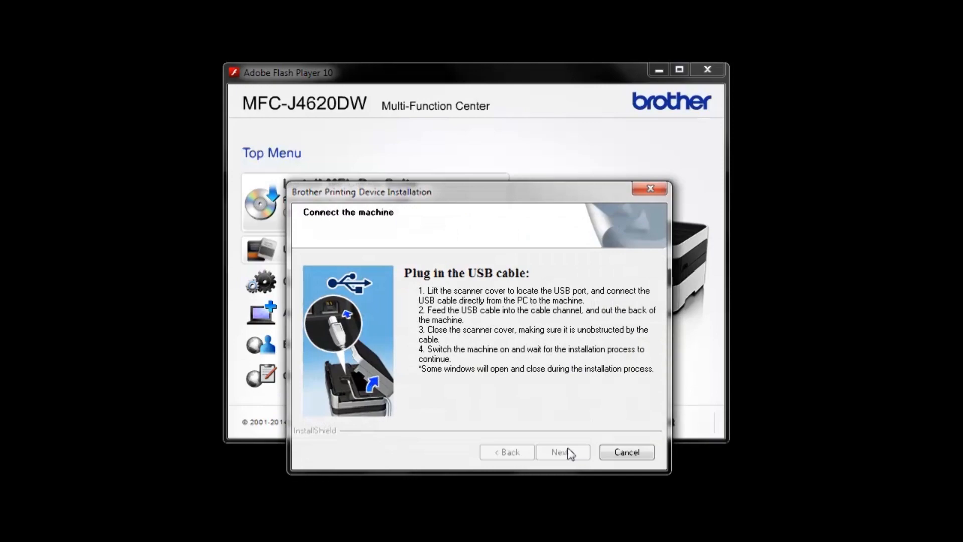
pyautogui.click(563, 451)
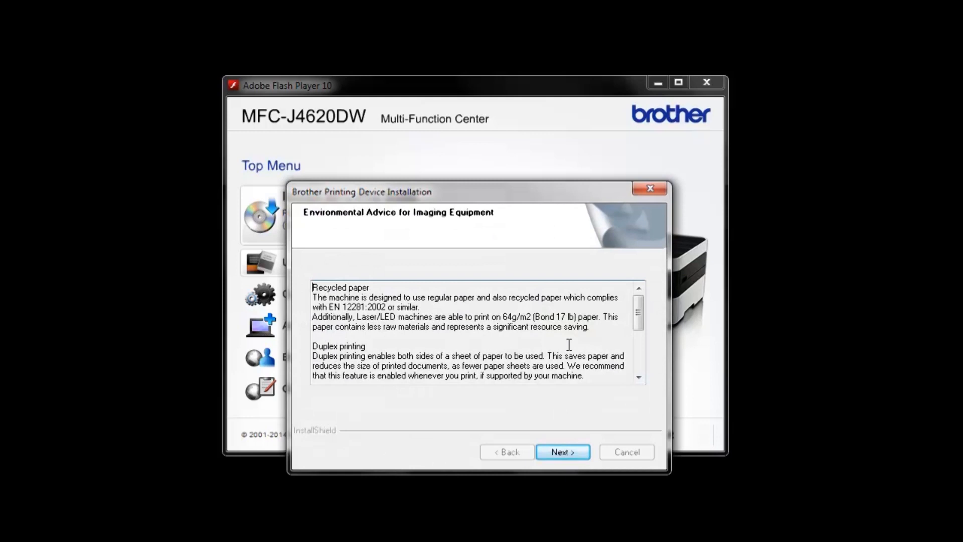
# Pass Environmental Advice and registration, keep status monitor and default-printer options, and finish to the Top Menu.
pyautogui.click(563, 451)
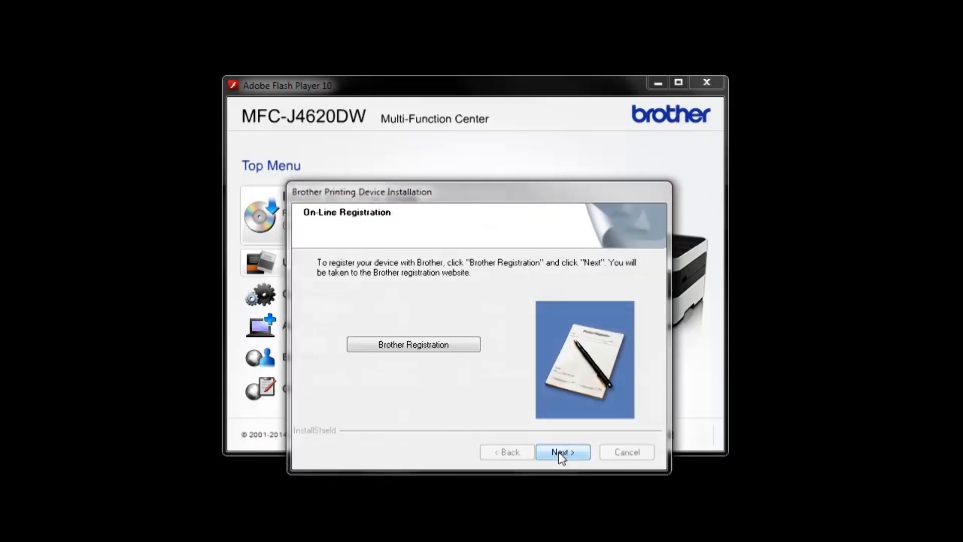
pyautogui.click(563, 451)
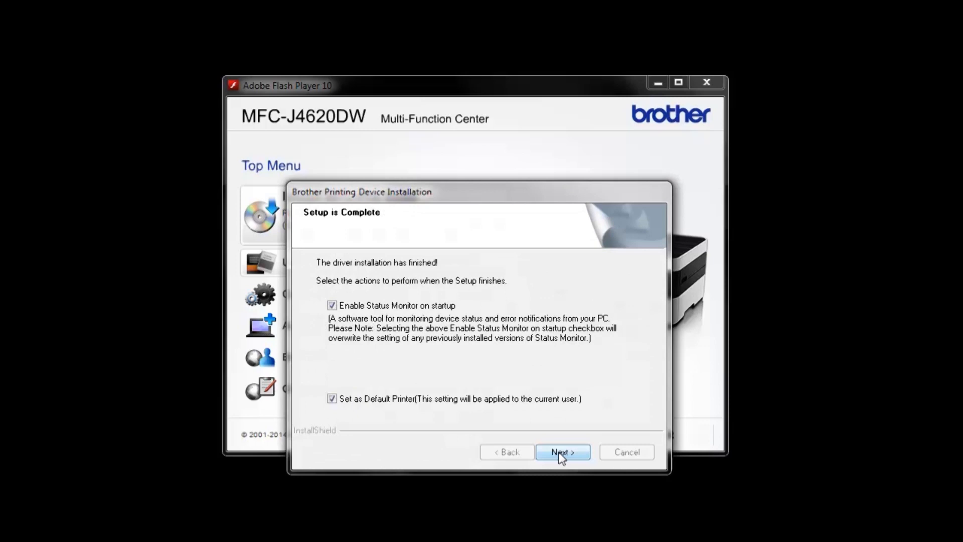
pyautogui.click(563, 451)
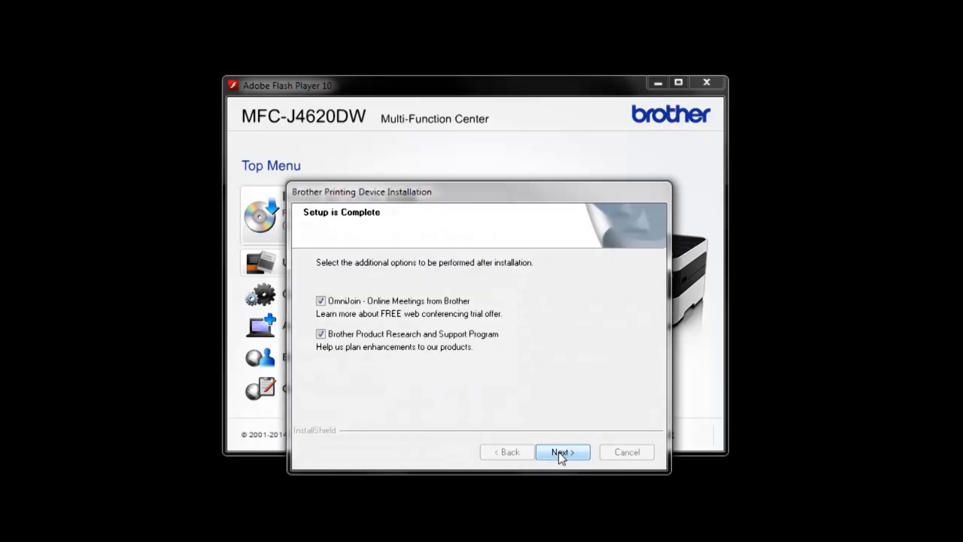
pyautogui.click(563, 451)
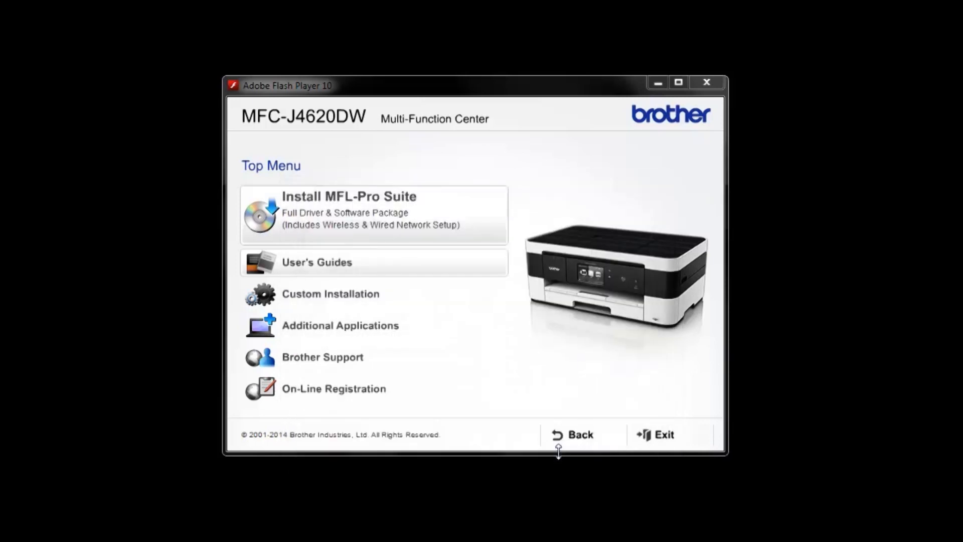